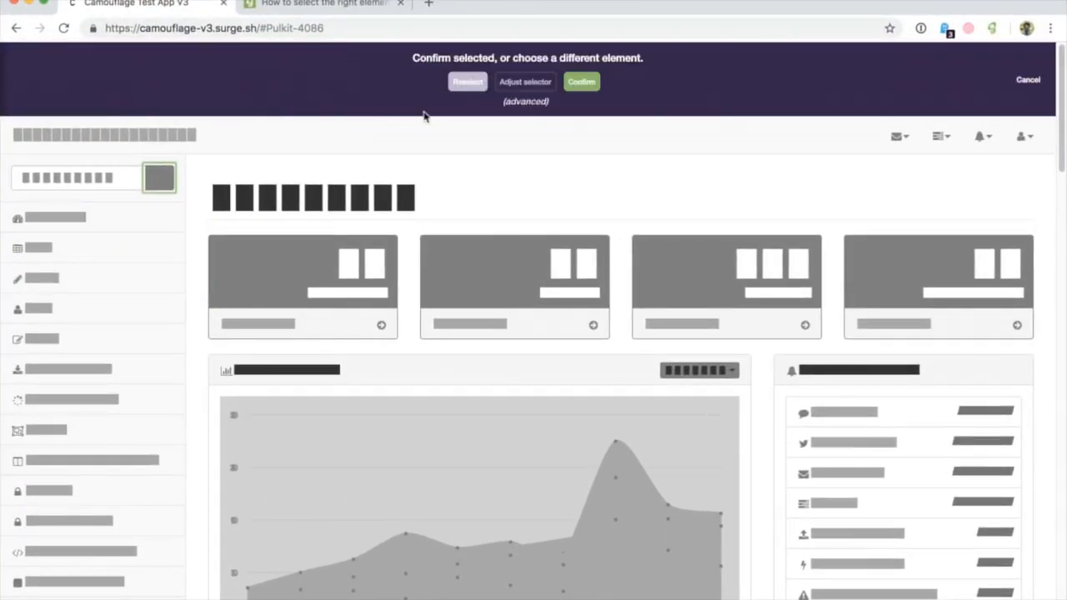
Show the selector's attribute checkboxes via 'Adjust selector' in the Chameleon bar
click(525, 81)
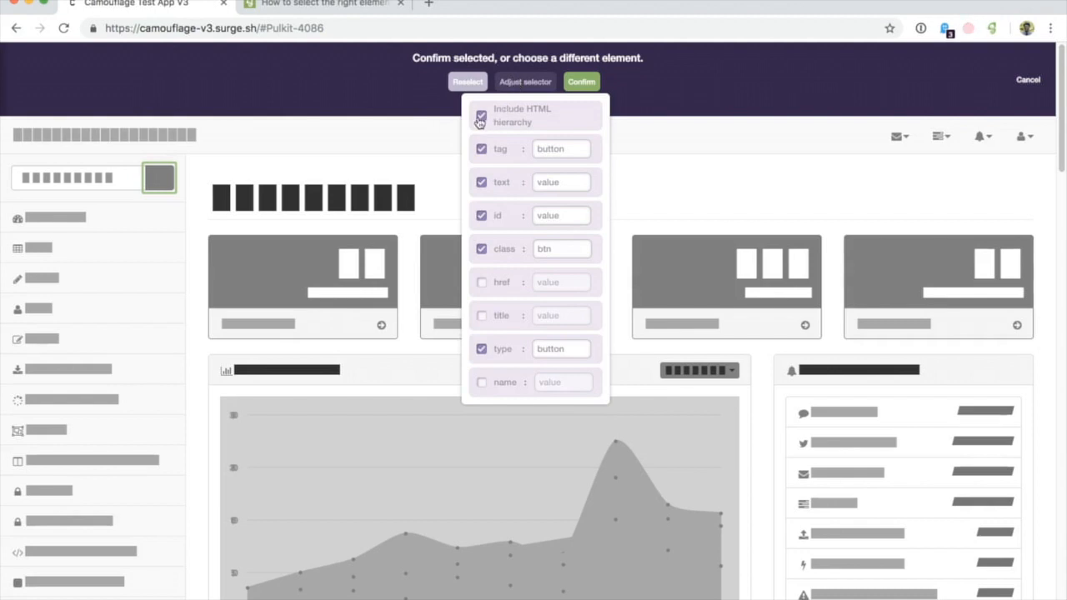
Keep tag, text, class and type in the selector but remove id, then hide the attribute options
click(481, 117)
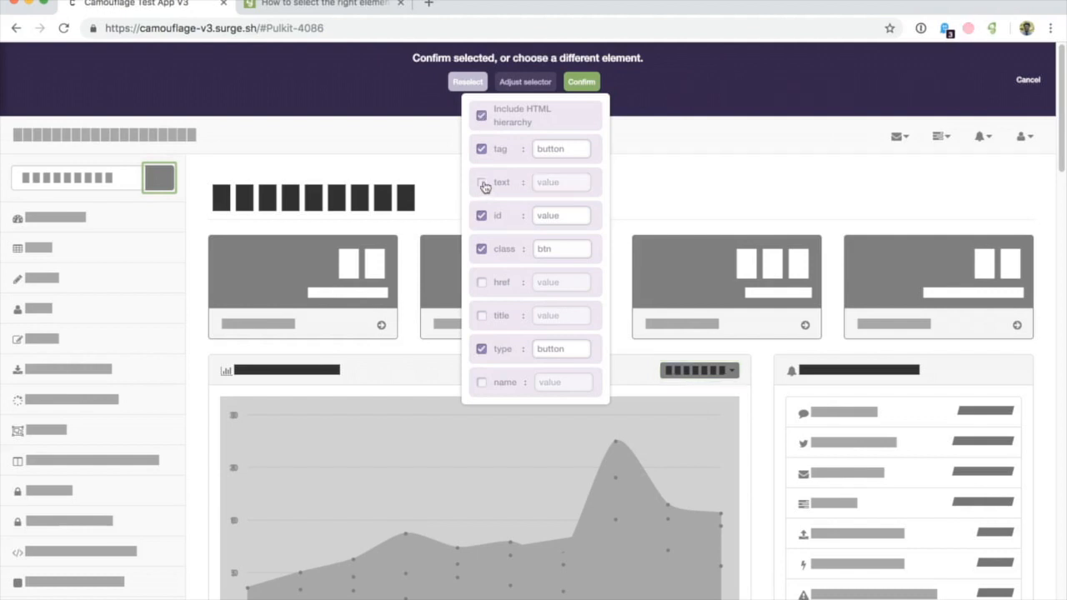
click(480, 182)
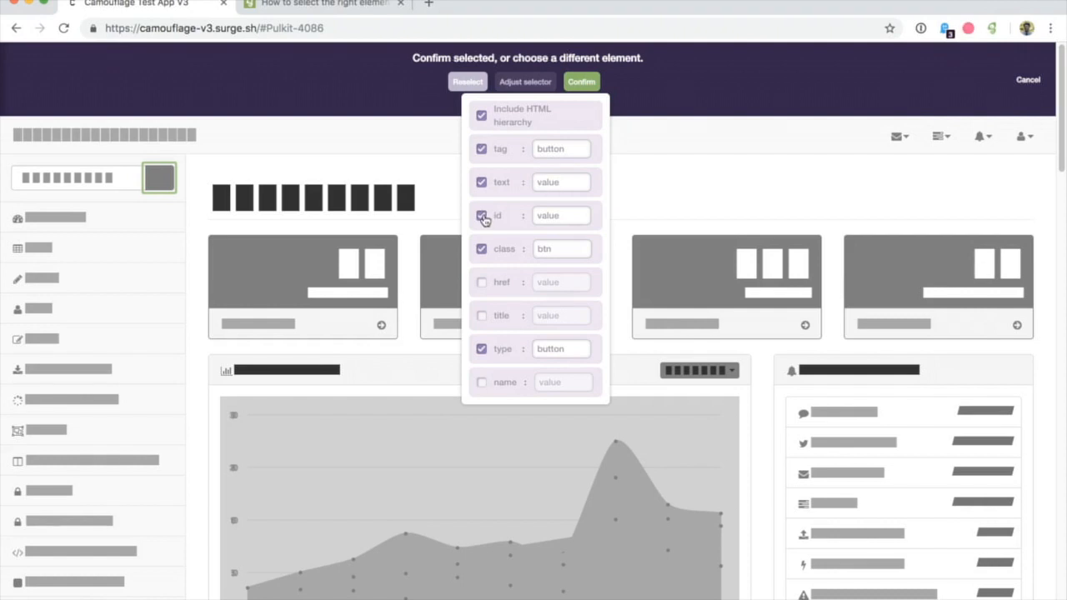
click(482, 215)
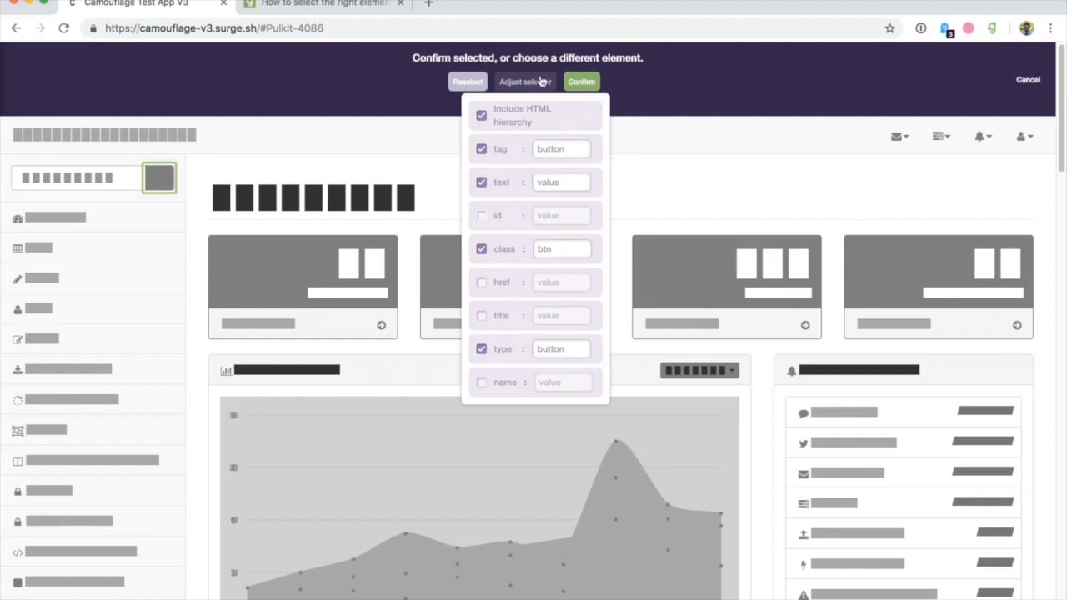
click(525, 80)
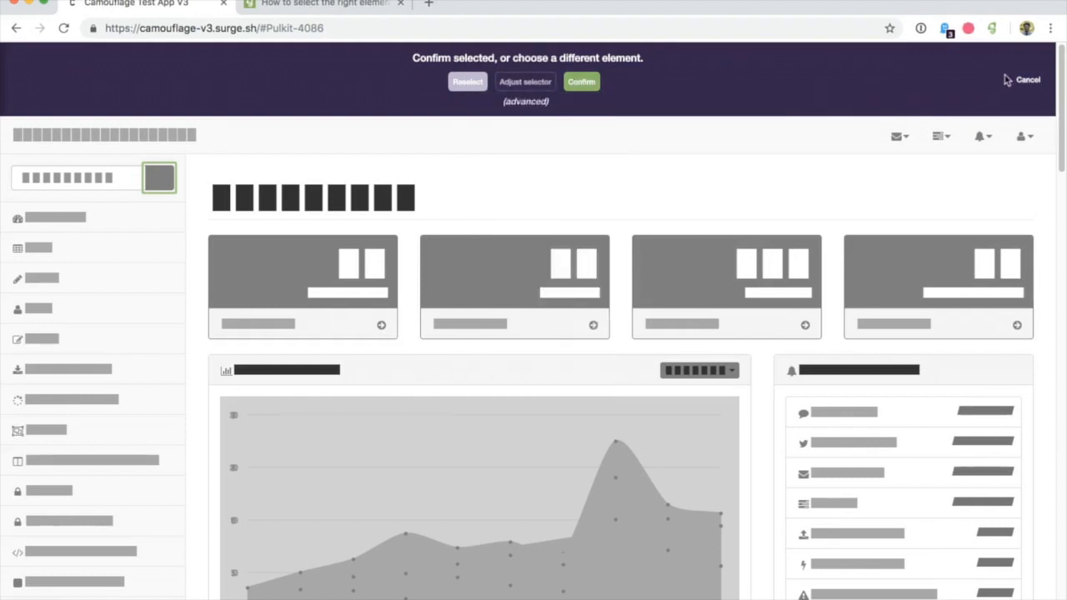
Cancel element selection, inspect the sidebar search icon in DevTools, then read 'How to select the right element'
click(580, 80)
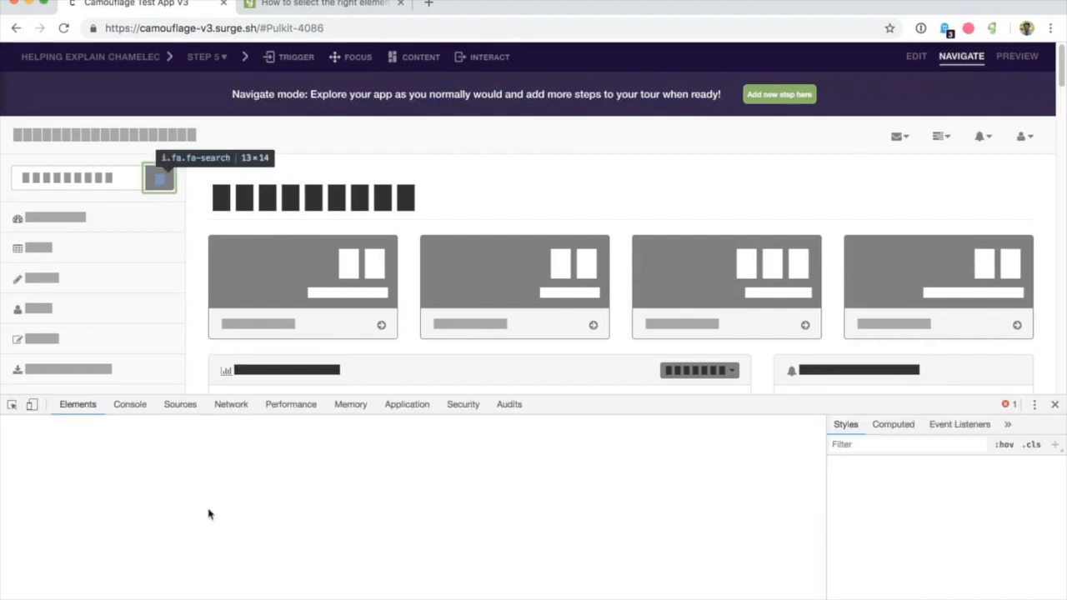
click(160, 176)
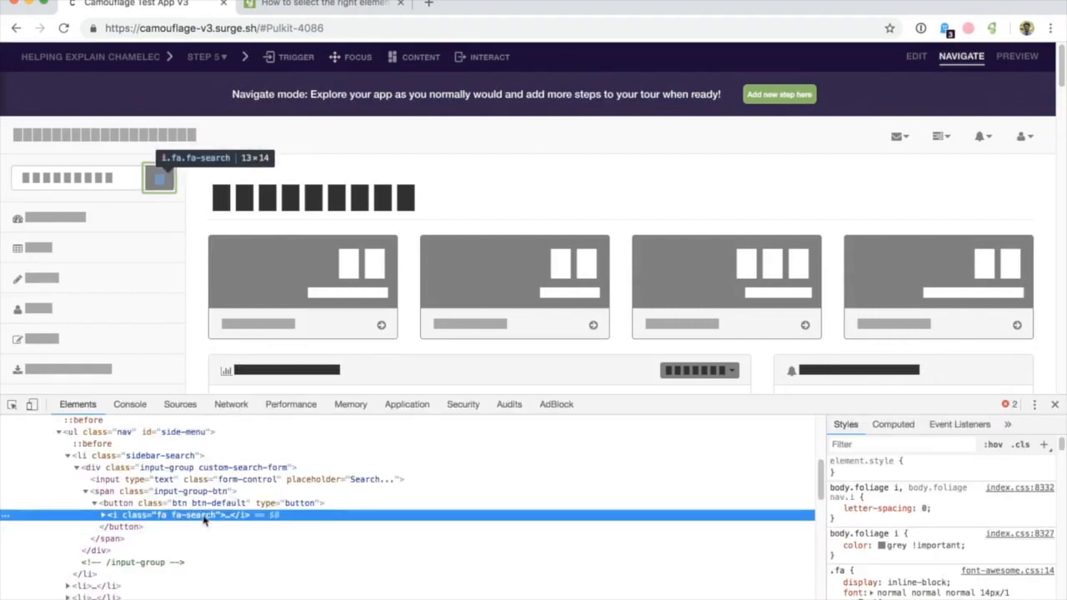
click(547, 3)
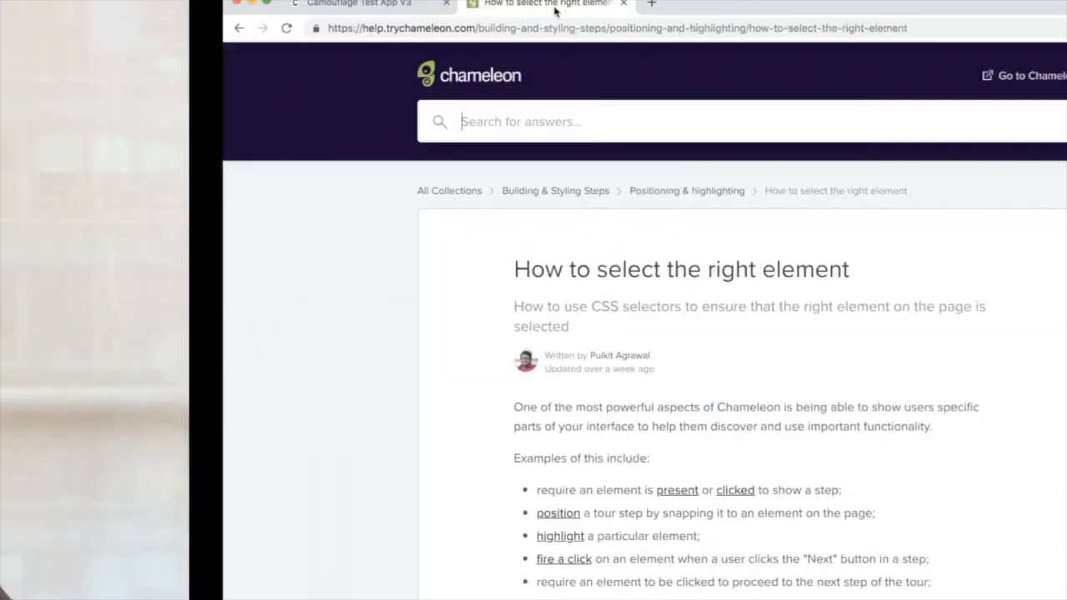
scroll(down, 3)
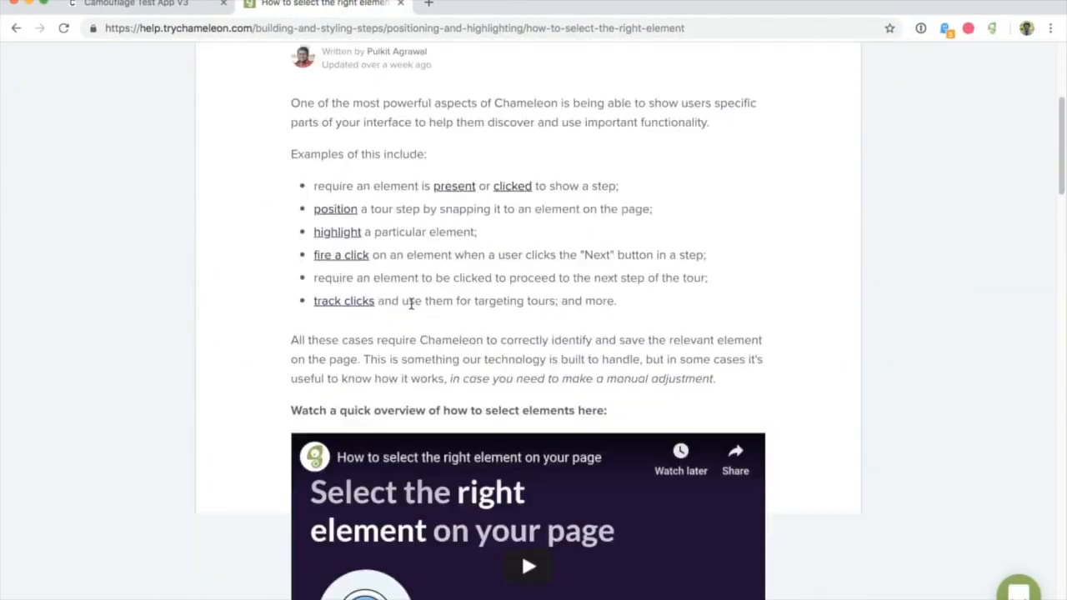